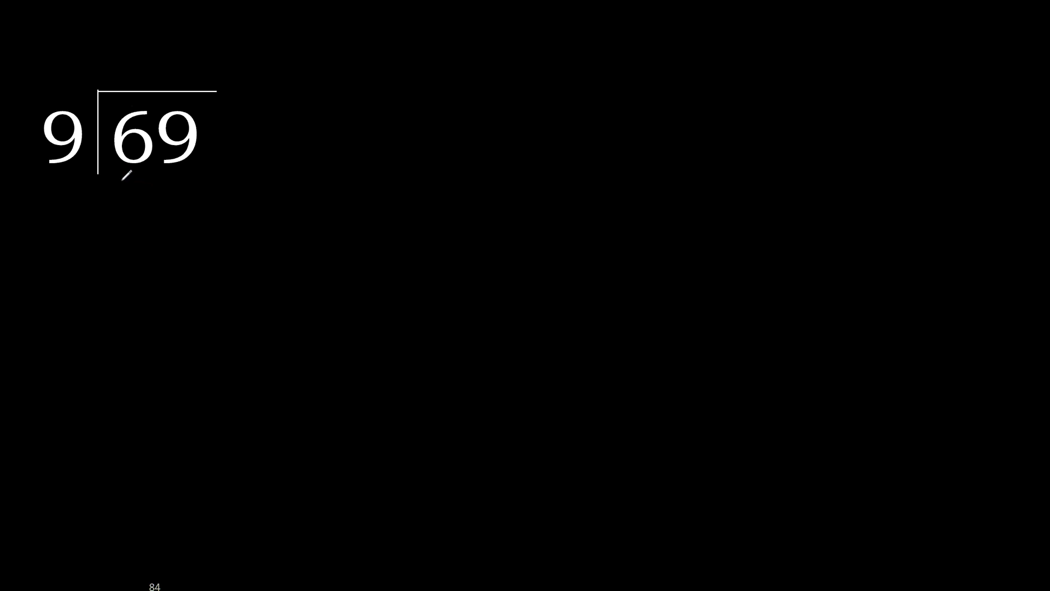
Underline 69 with a yellow curve and slash across the division bracket.
{"action": "left_click_drag", "start_coordinate": [208, 171], "coordinate": [88, 214]}
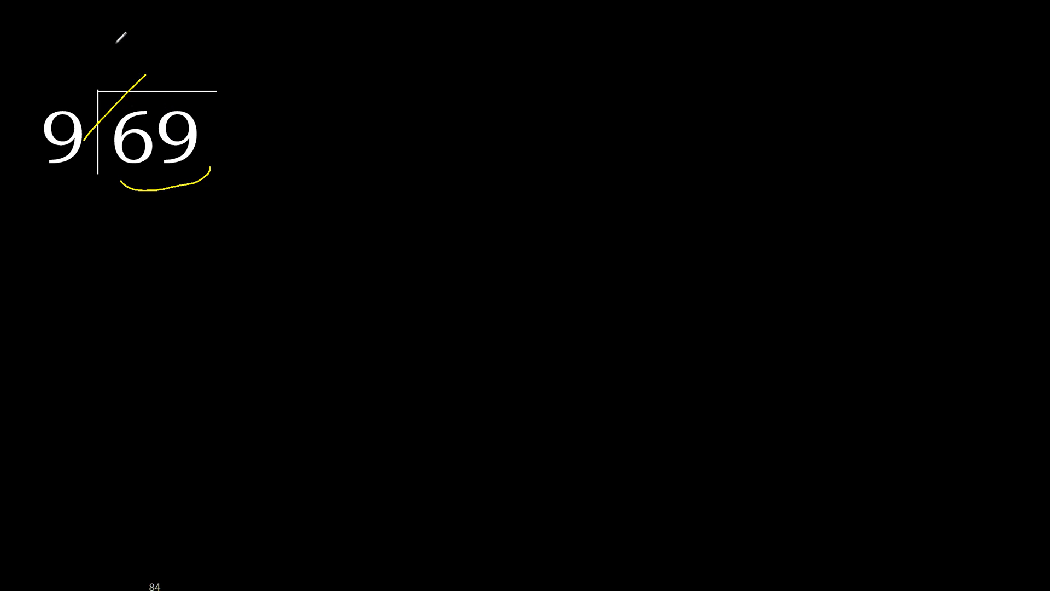
Write quotient 7.66 above the bracket and steps 63, 60, 54, 60, 54, 60 below.
{"action": "left_click_drag", "start_coordinate": [124, 73], "coordinate": [130, 40]}
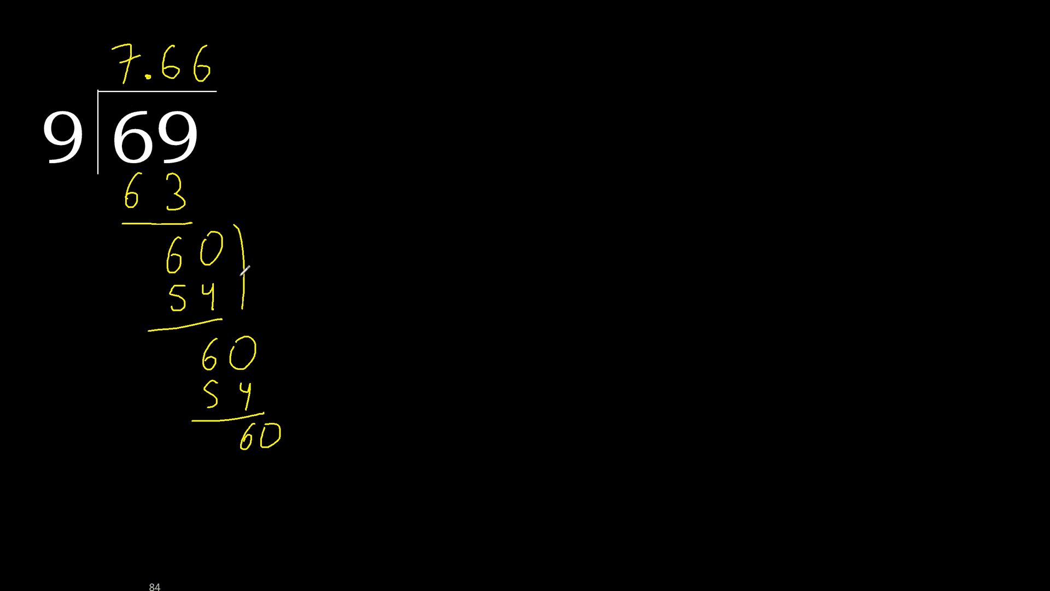
{"action": "key", "text": "ctrl"}
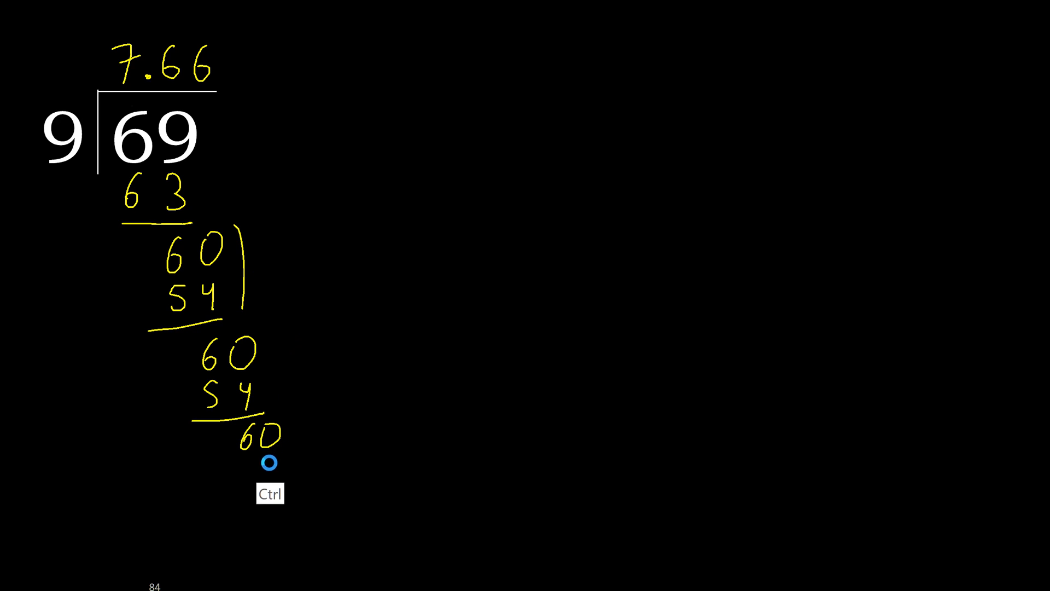